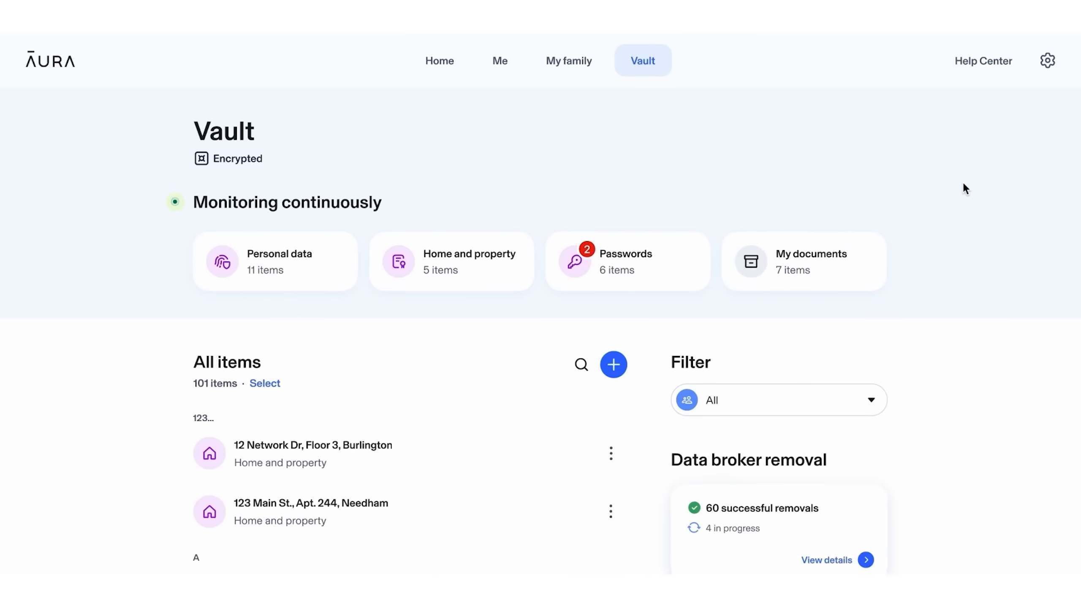
# Step: Review the data broker removal requests, then return to the Home dashboard
pyautogui.click(827, 560)
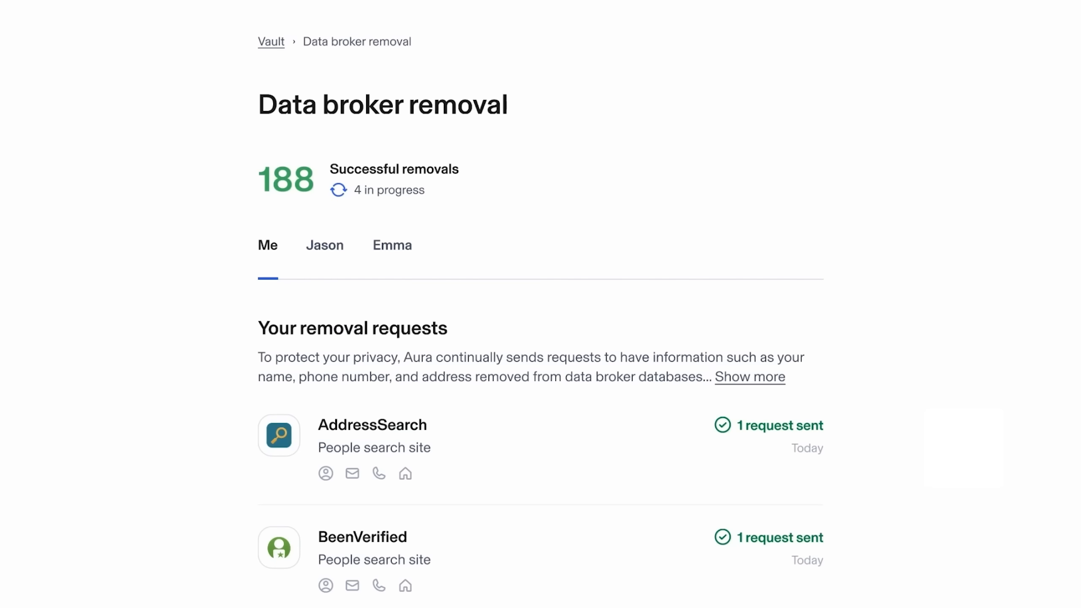
pyautogui.scroll(-3)
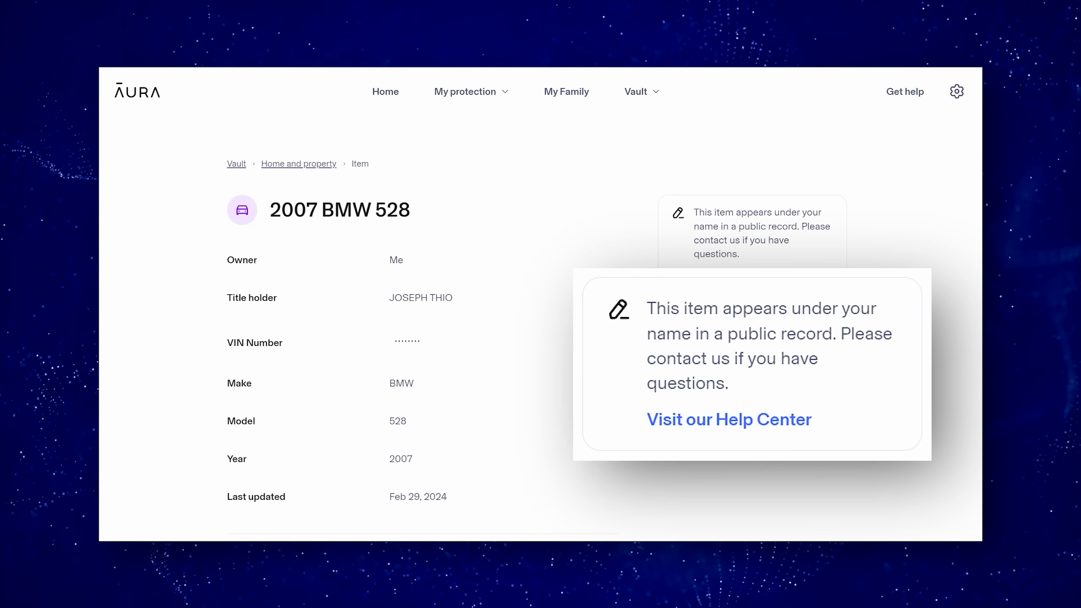
pyautogui.click(385, 91)
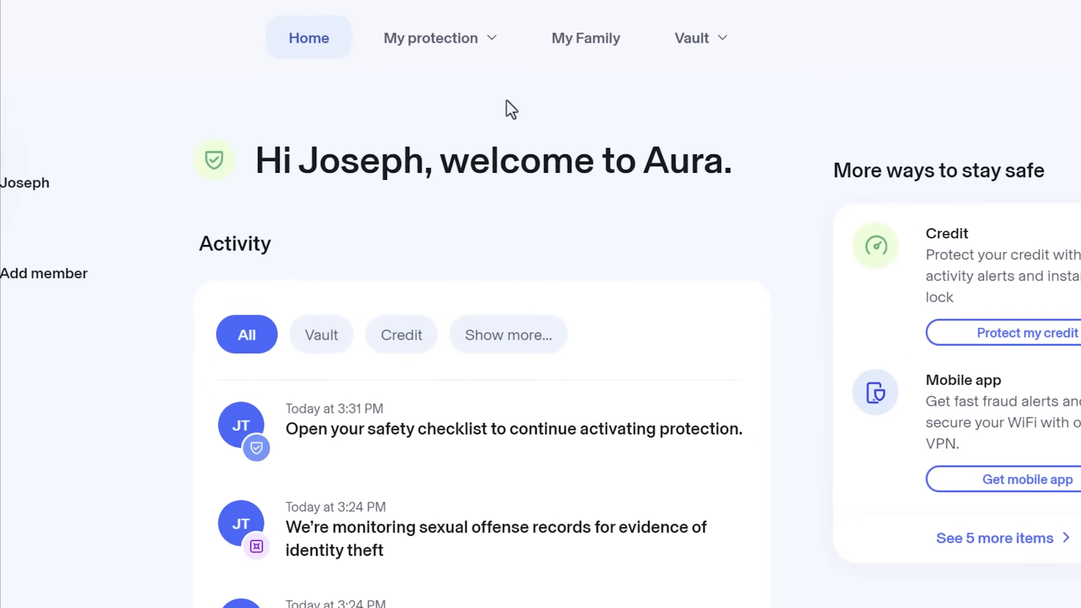
# Step: List the My protection features (credit, transactions, antivirus, call protection), then the Vault sections
pyautogui.click(430, 38)
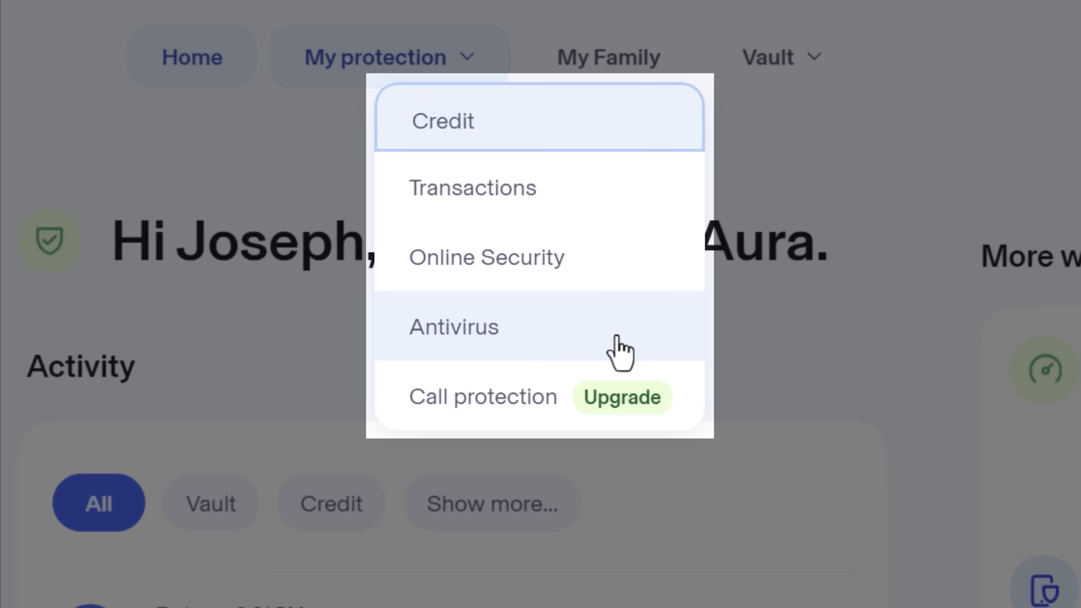
pyautogui.click(768, 57)
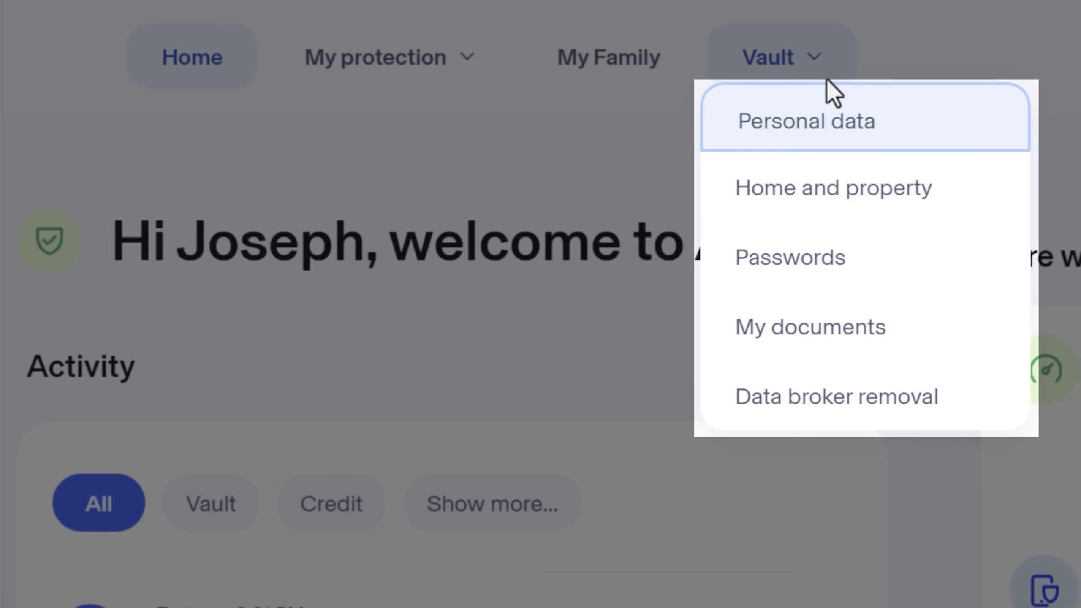